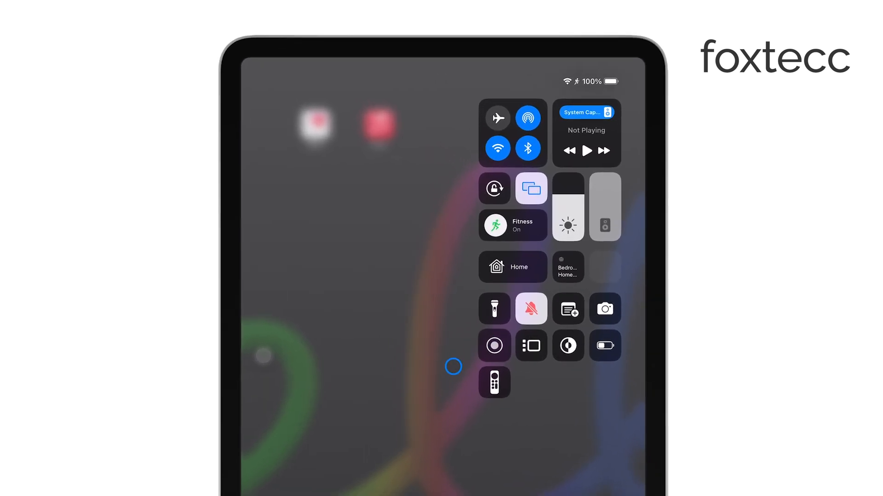
Start a screen recording from Control Center so CapCut saves the video to Projects.
left_click(452, 367)
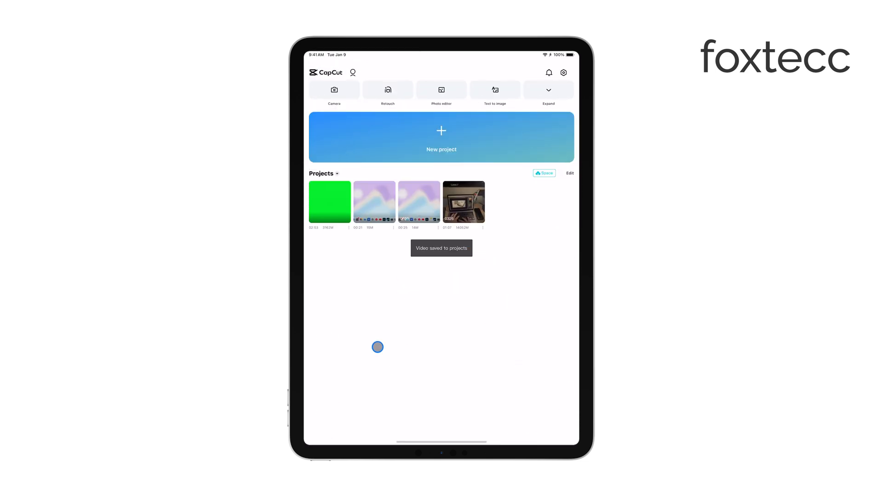
Launch the YouTube app from the iPad home screen.
left_click(374, 201)
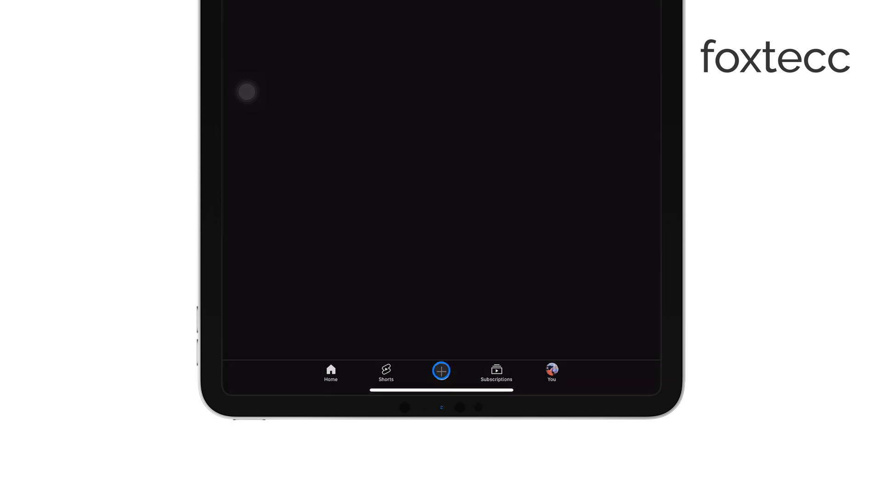
Start a new upload and pick the home-screen recording to open Trim.
left_click(441, 371)
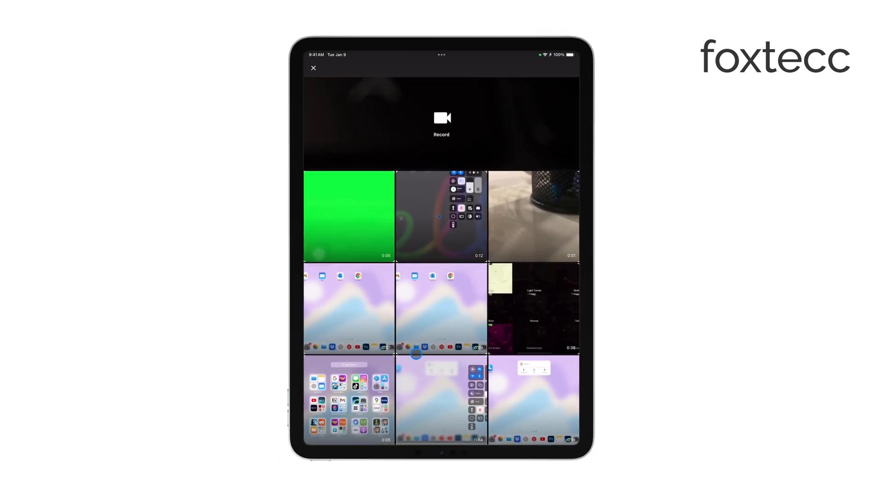
left_click(441, 308)
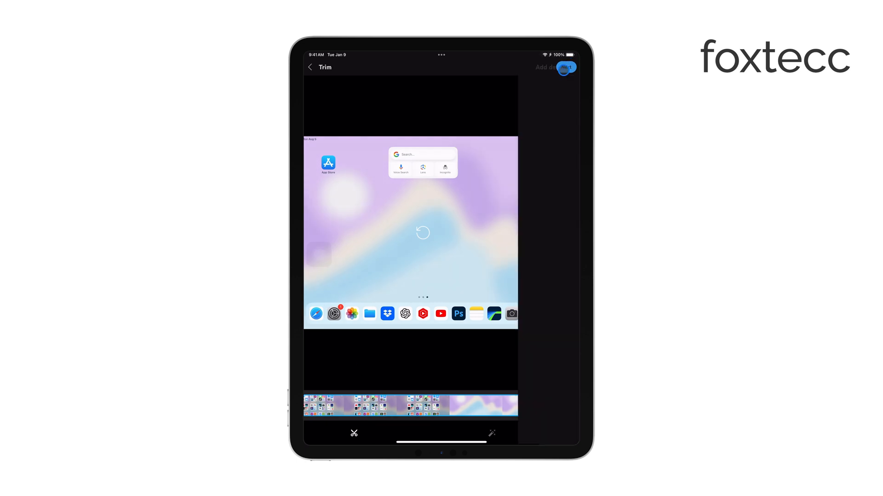
Accept the trim and title the upload 'Test Video'.
left_click(566, 67)
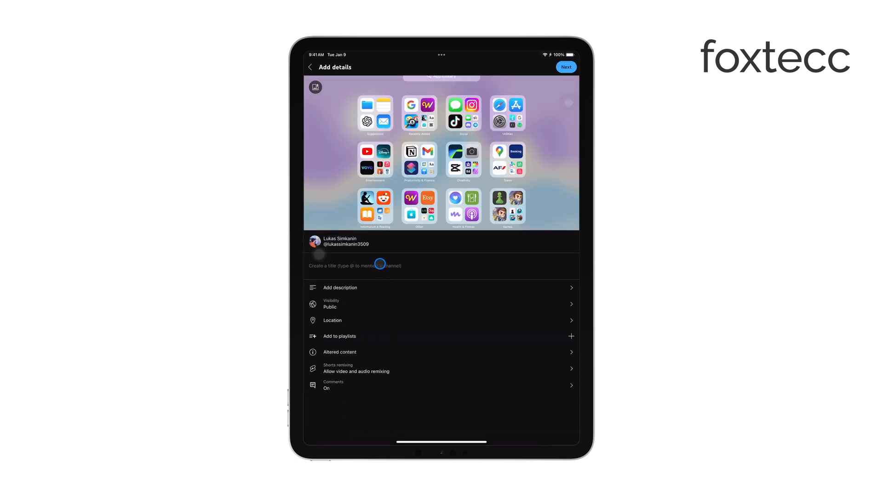
left_click(355, 265)
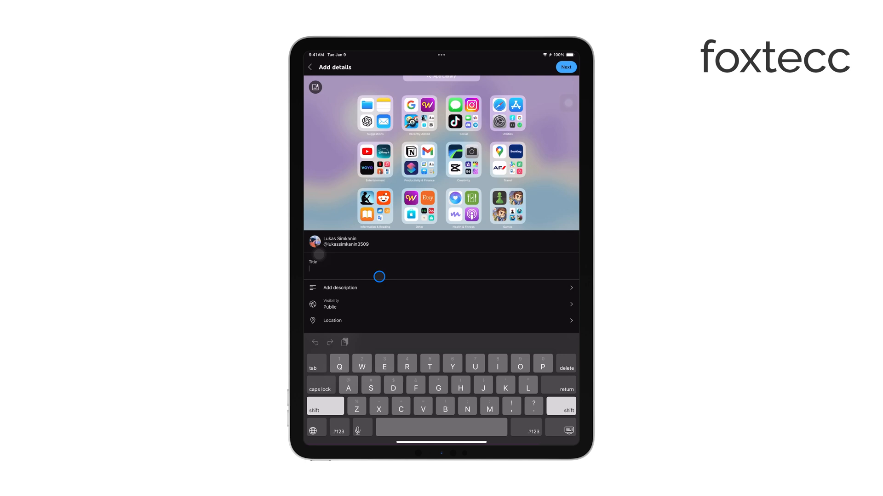
type("Test")
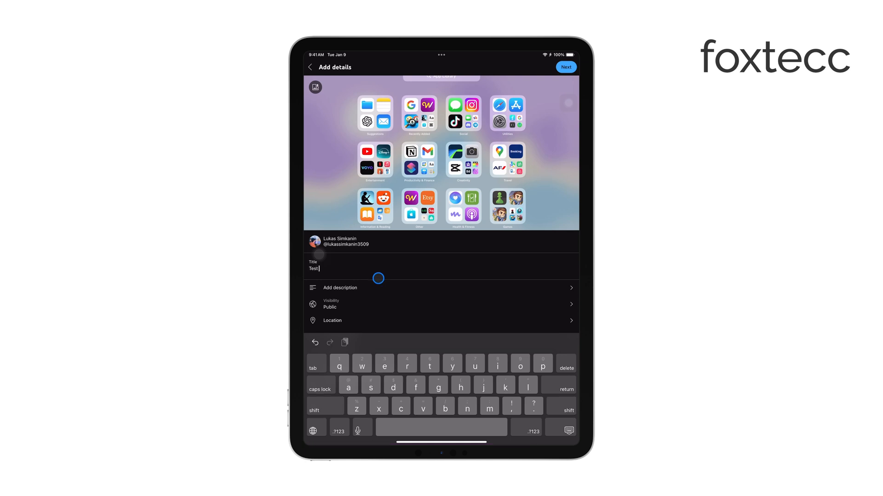
type("V")
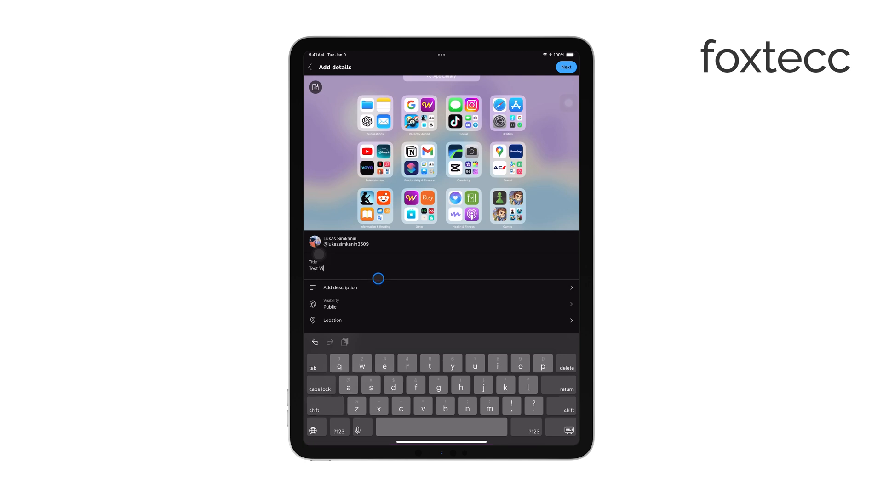
type("ideo")
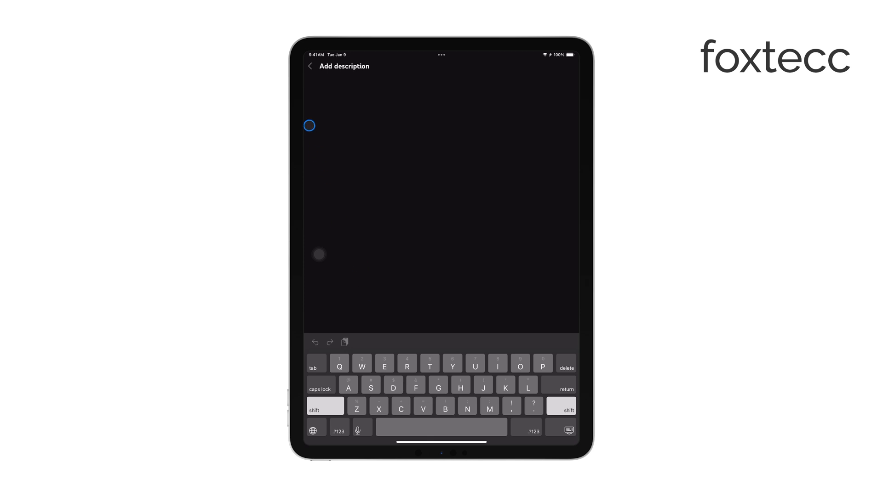
Skip the description, preview Select audience, and return to Add details.
left_click(310, 66)
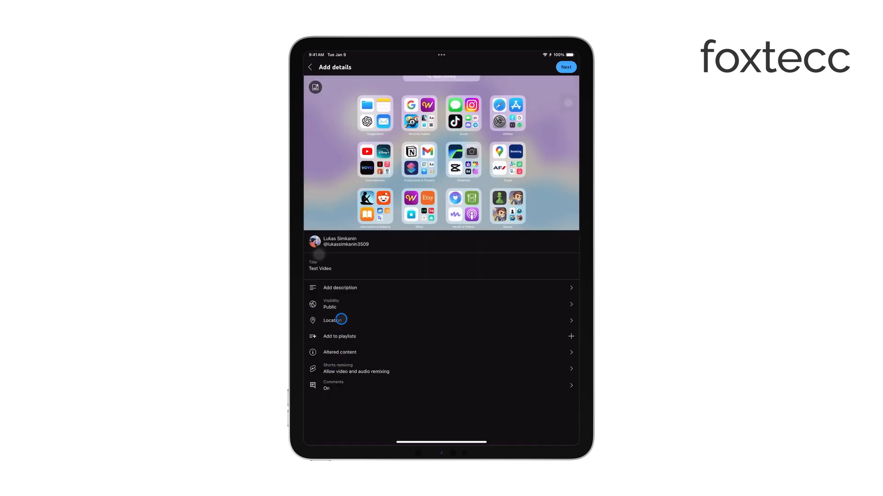
mouse_move(345, 344)
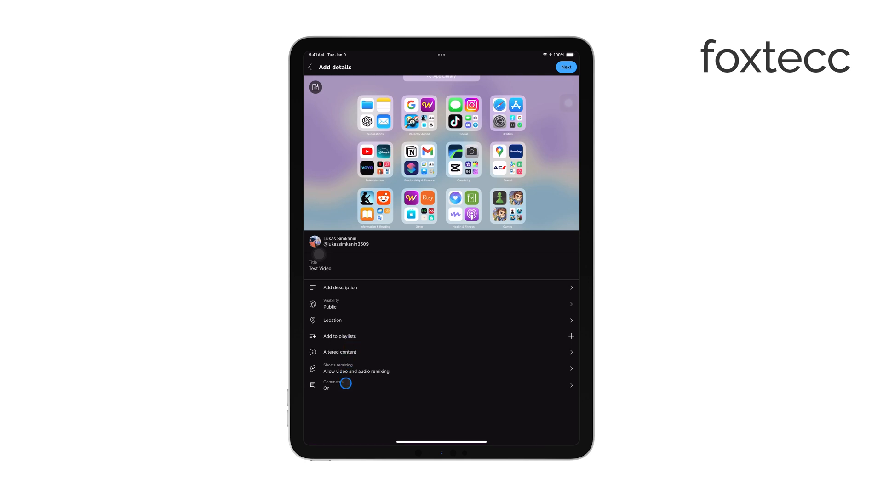
left_click(566, 67)
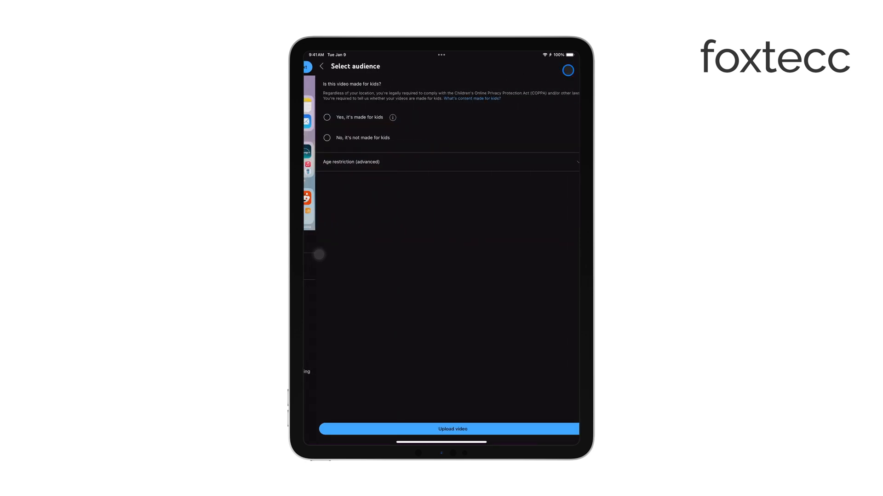
left_click(327, 137)
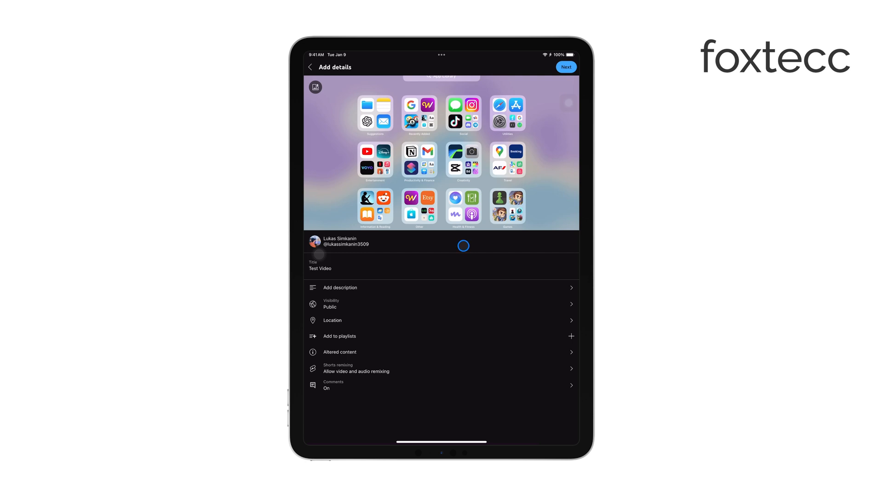
Back out of Add details and close the video picker.
left_click(309, 67)
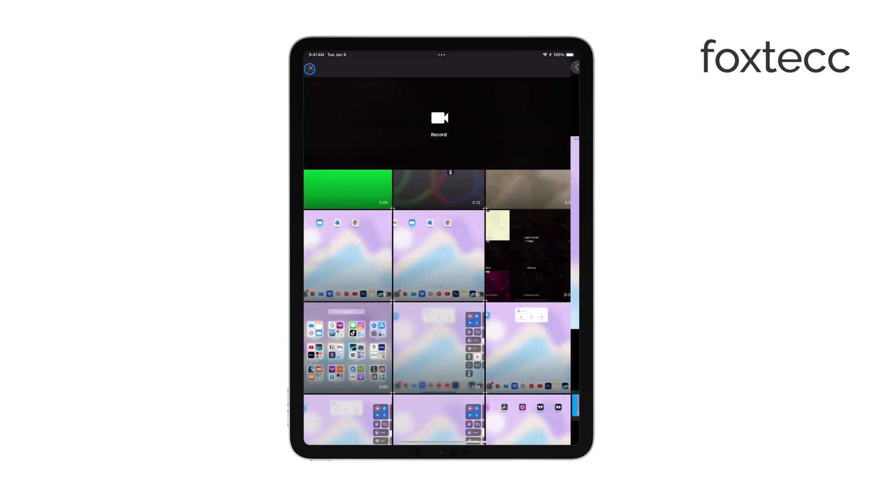
left_click(309, 69)
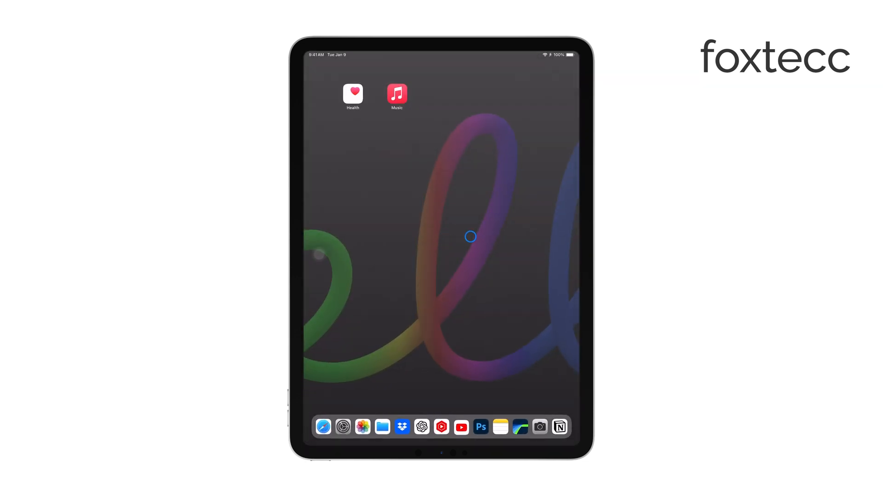